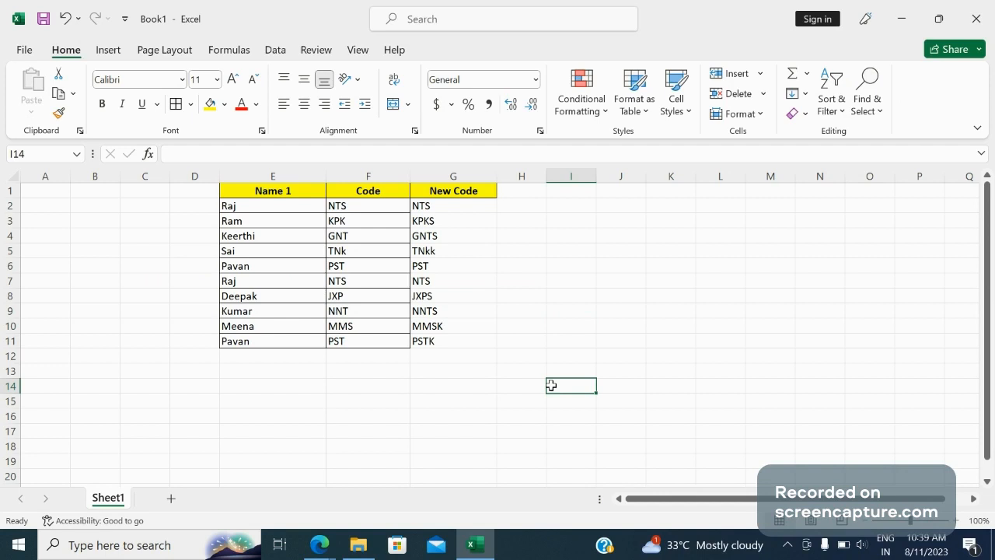
mouse_move(378, 392)
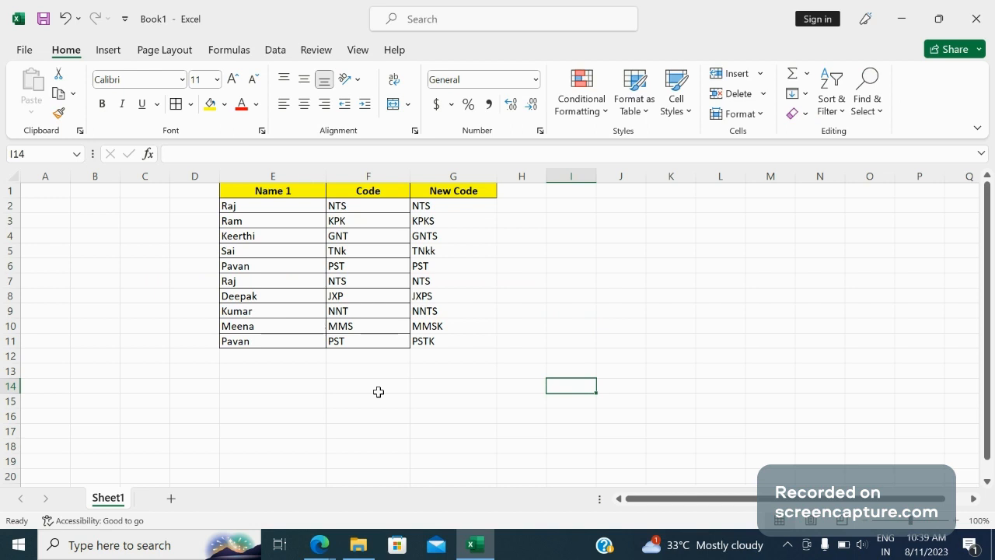
mouse_move(314, 372)
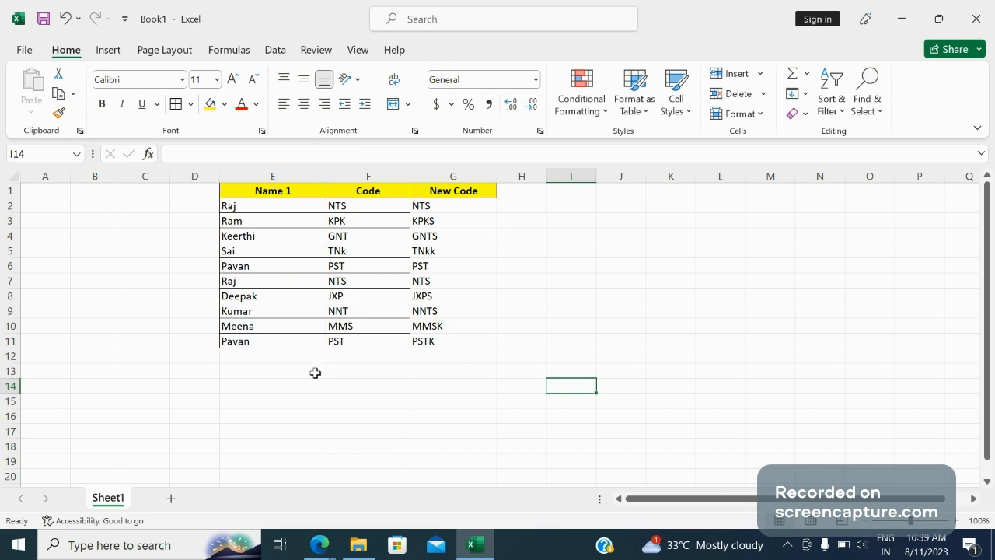
- Select the Name 1 column (E) together with the Code column (F)
left_click(272, 371)
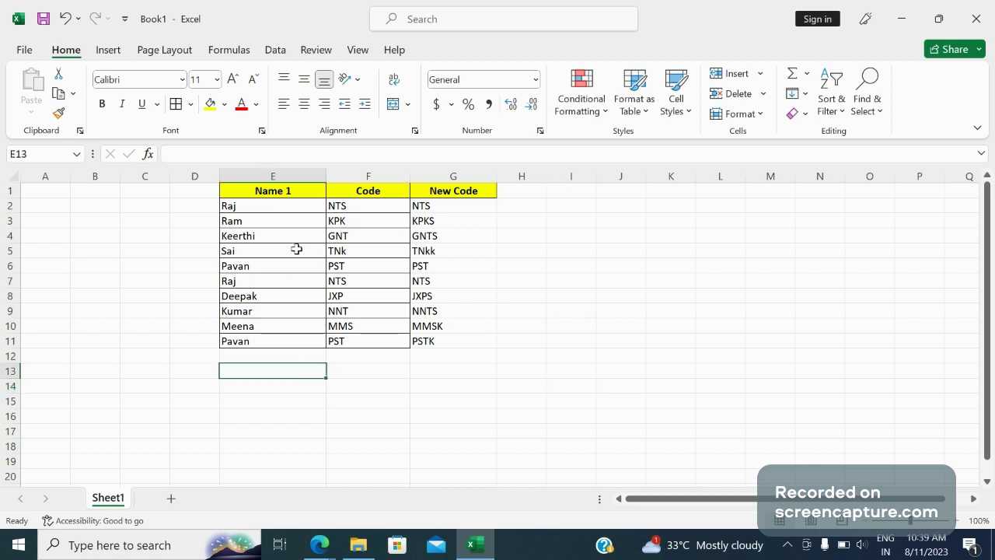
left_click(272, 176)
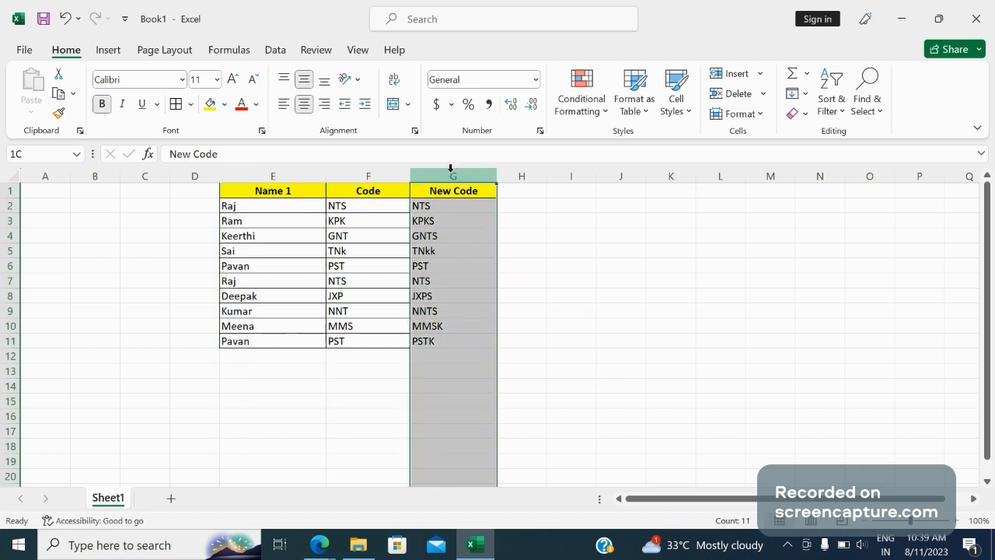
left_click(272, 176)
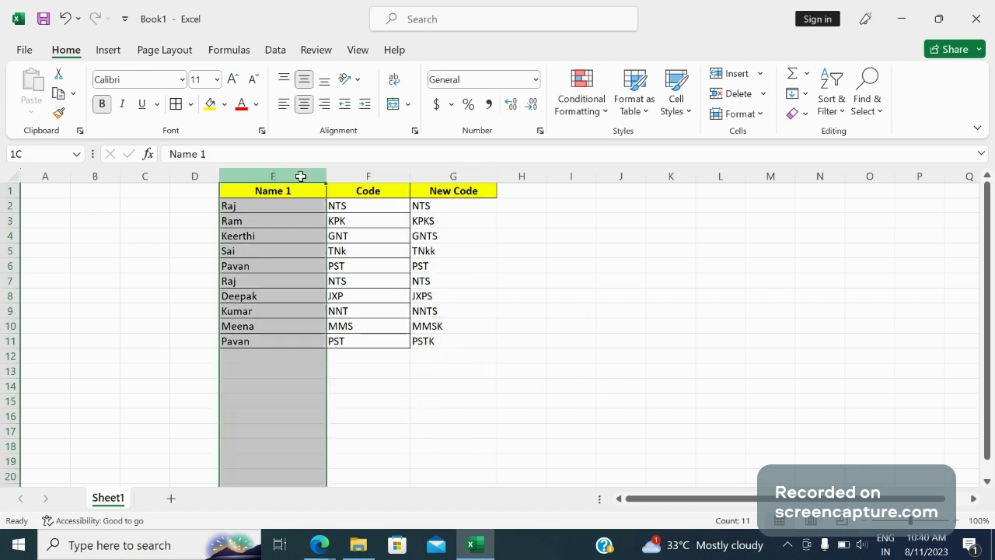
left_click(367, 176)
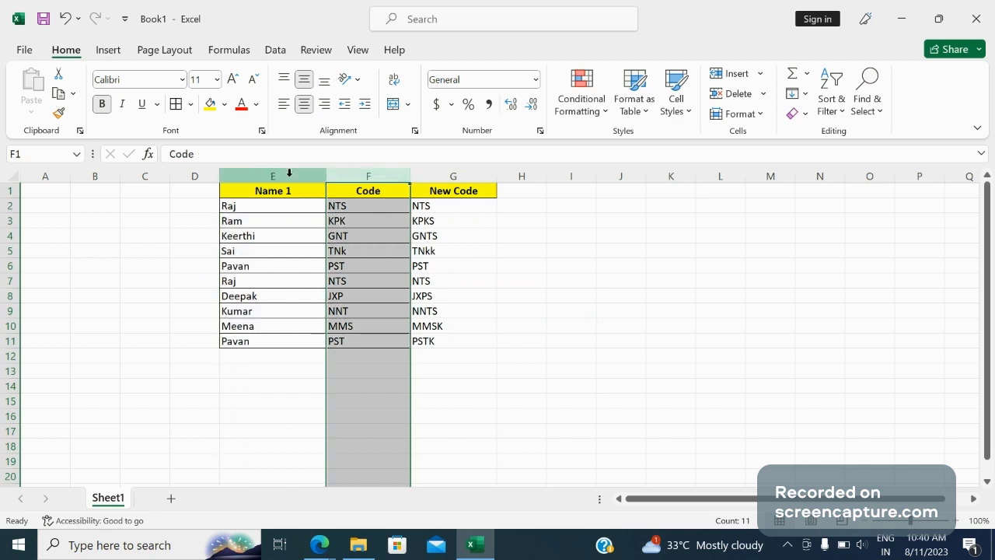
left_click(272, 190)
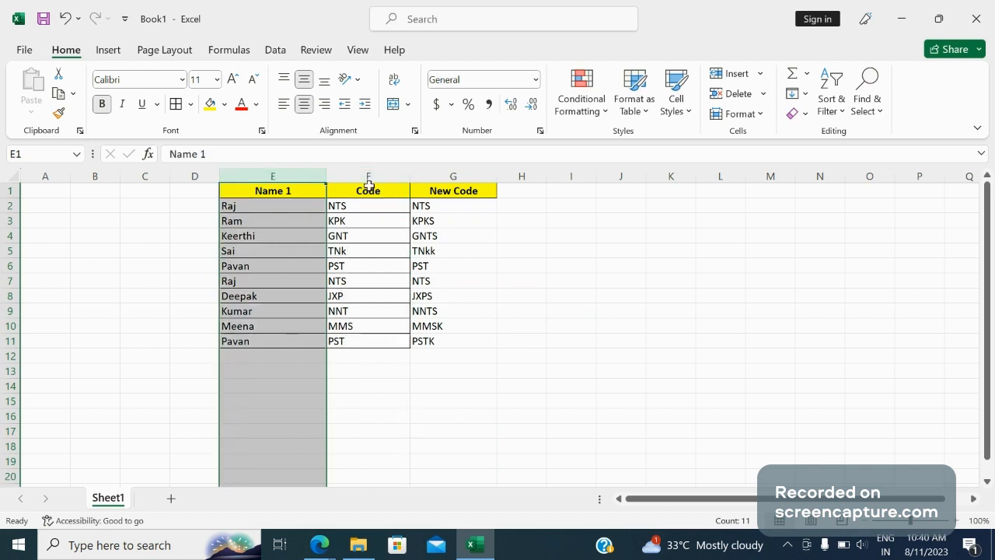
left_click(368, 190)
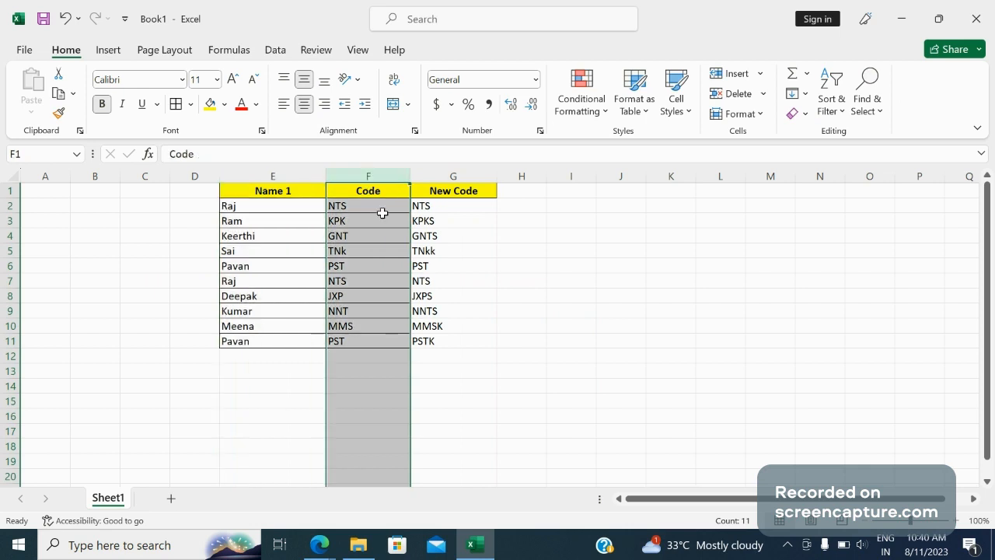
mouse_move(382, 246)
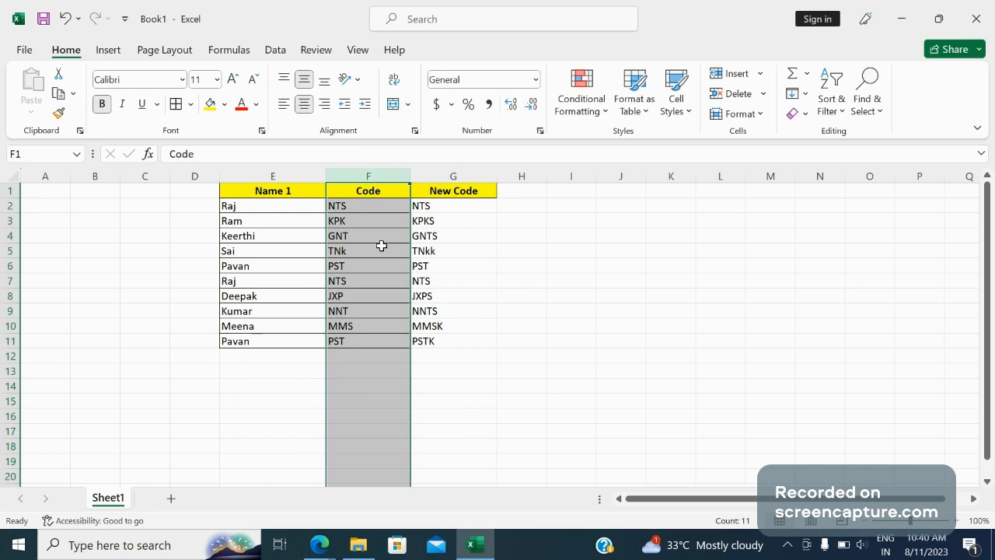
mouse_move(297, 220)
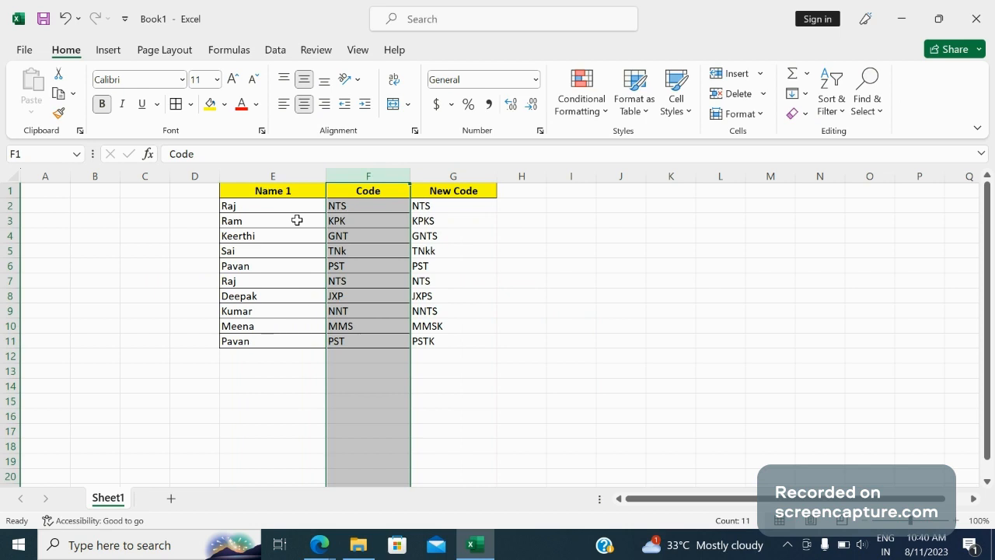
mouse_move(278, 186)
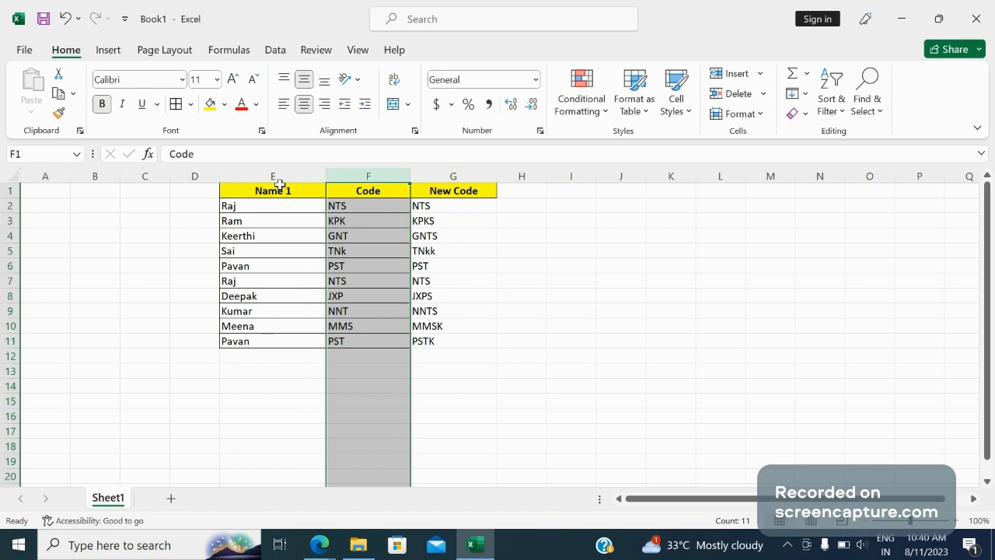
left_click(272, 175)
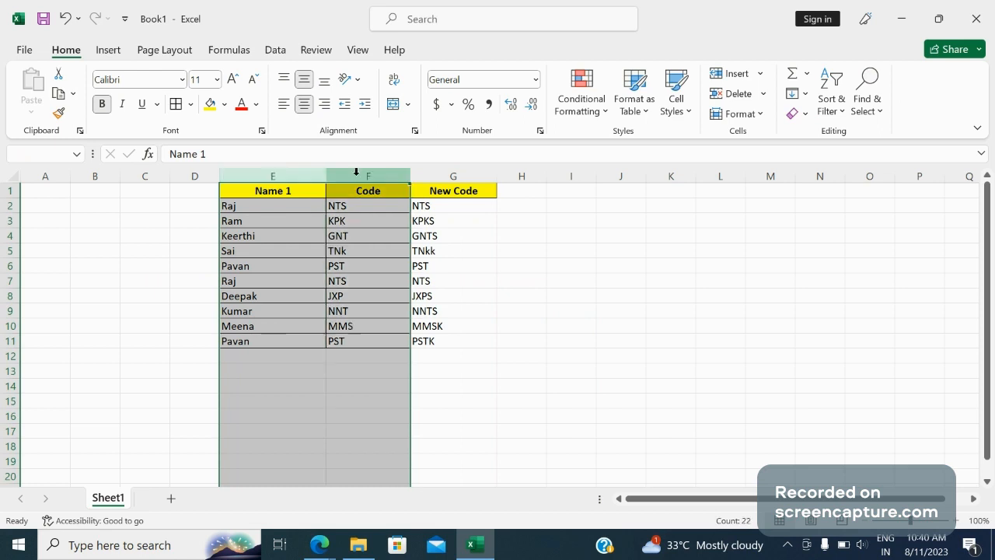
mouse_move(417, 296)
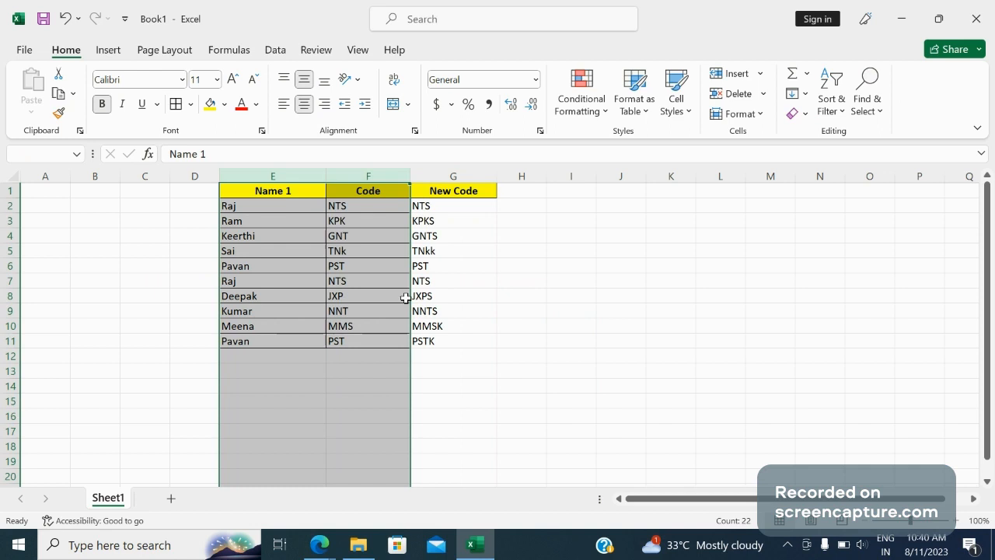
mouse_move(400, 295)
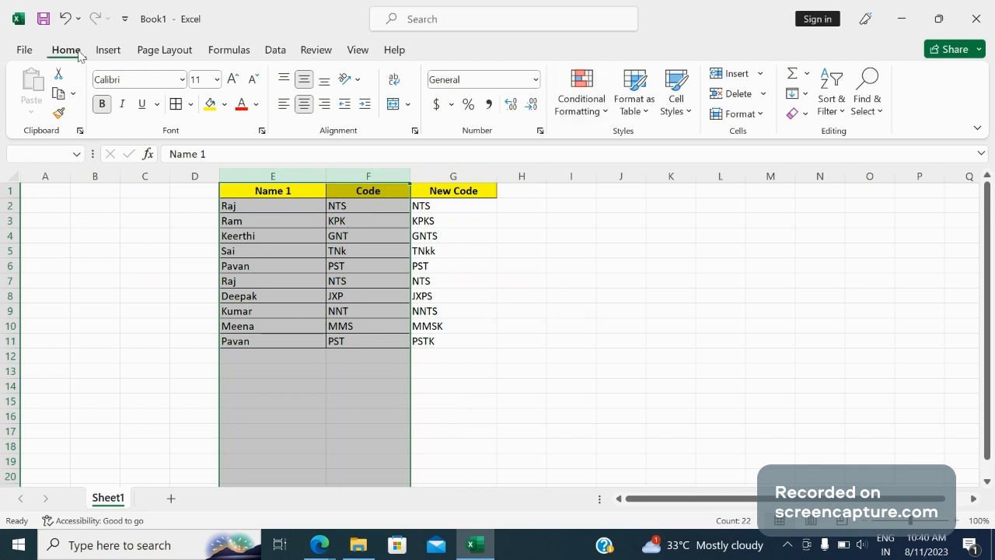
- Apply a Duplicate Values rule with Light Red Fill and Dark Red Text to columns E and F
left_click(581, 92)
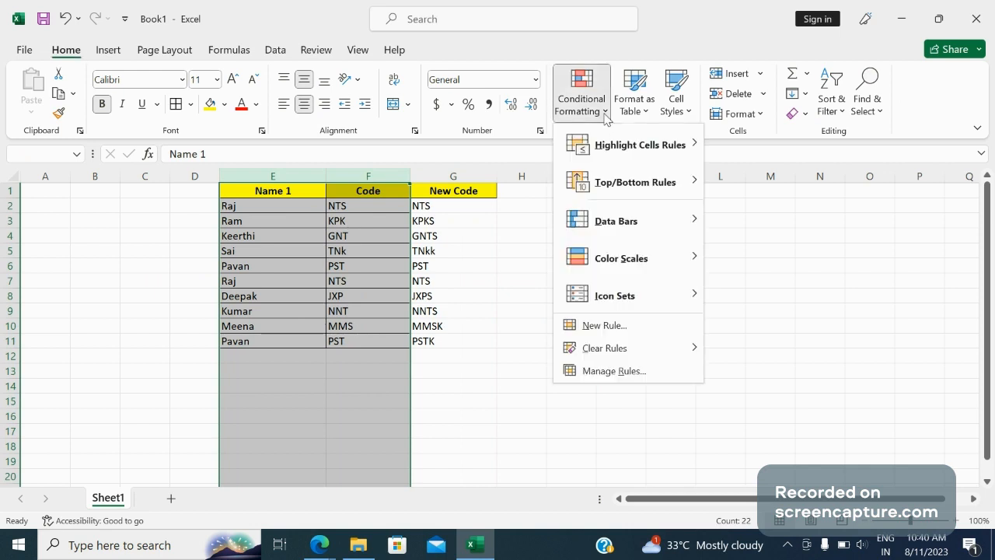
left_click(640, 144)
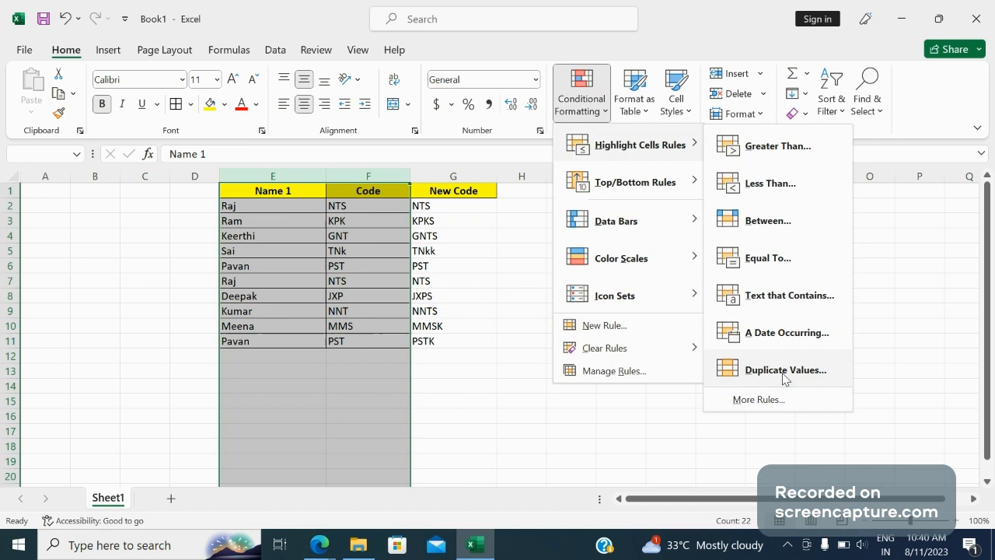
left_click(786, 370)
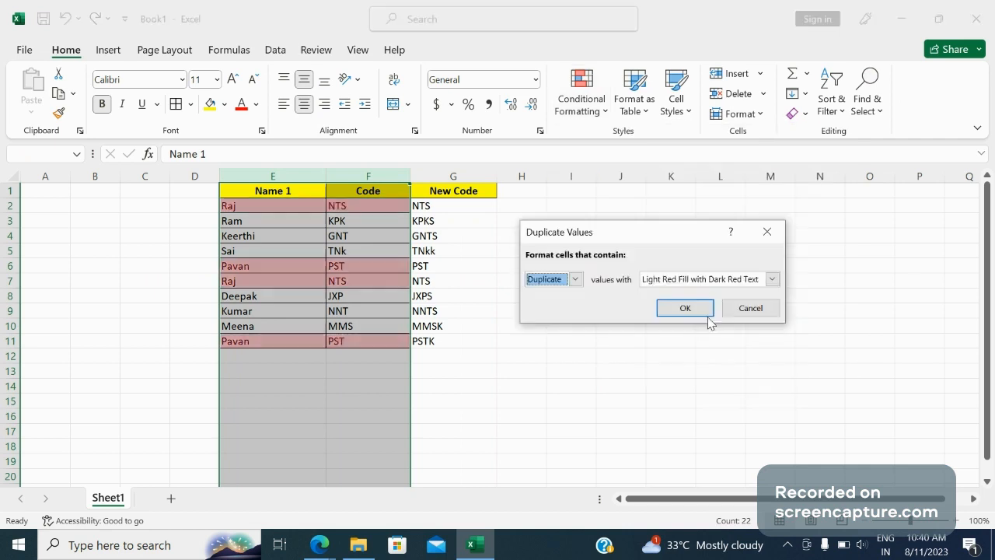
left_click(685, 308)
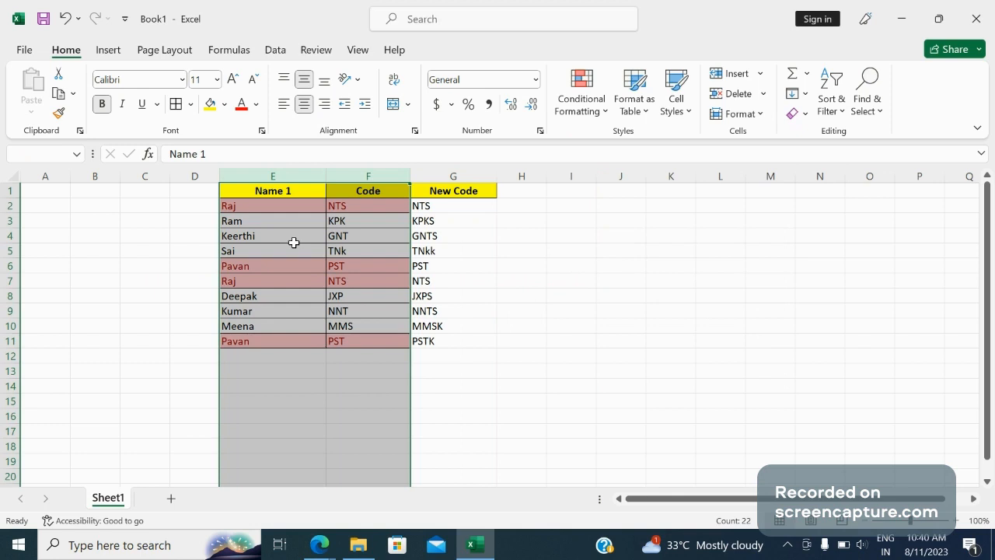
left_click(272, 236)
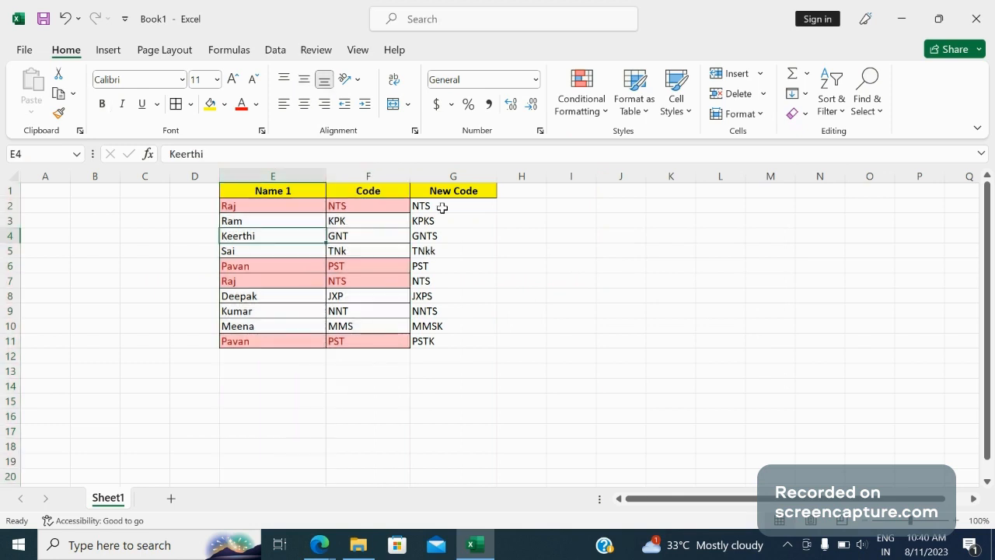
left_click(441, 205)
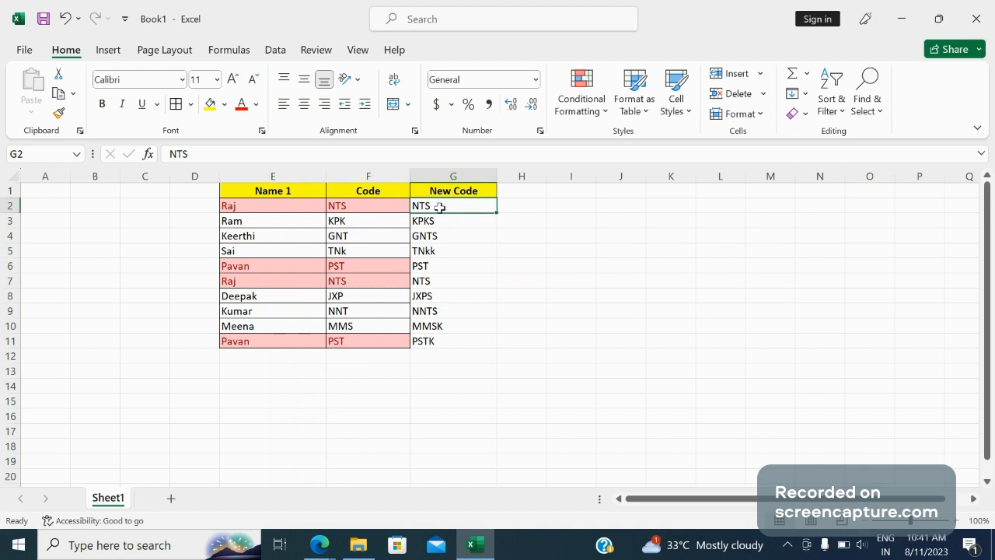
mouse_move(268, 271)
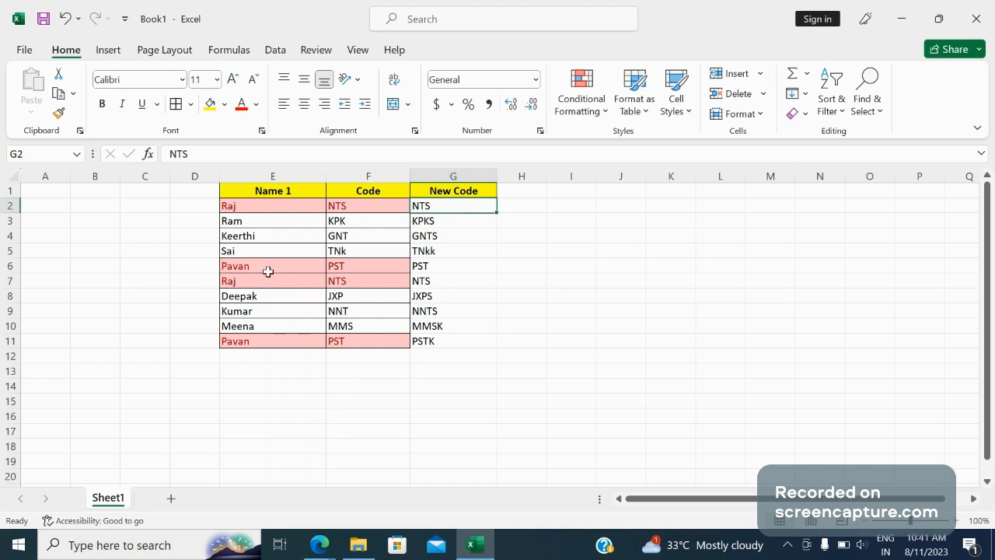
left_click(272, 265)
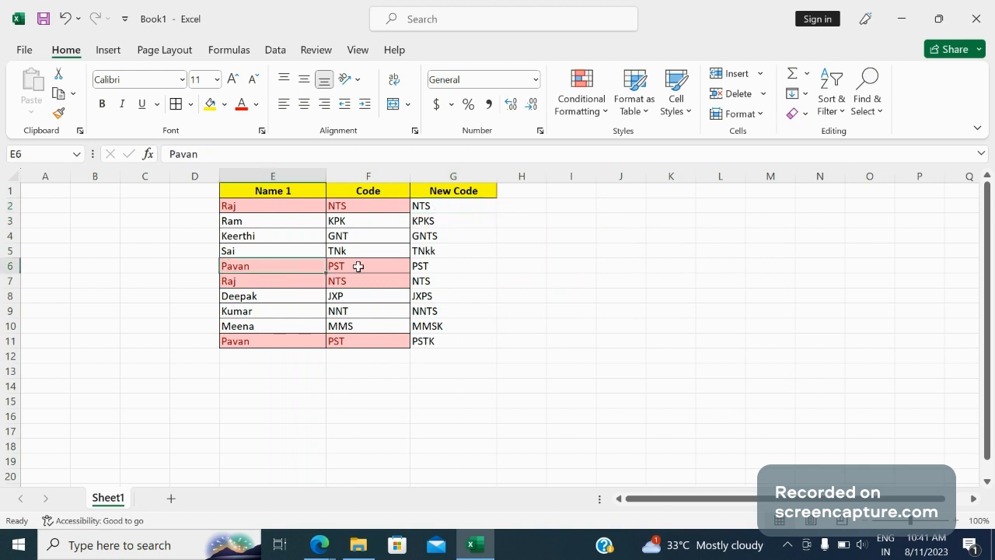
left_click(367, 265)
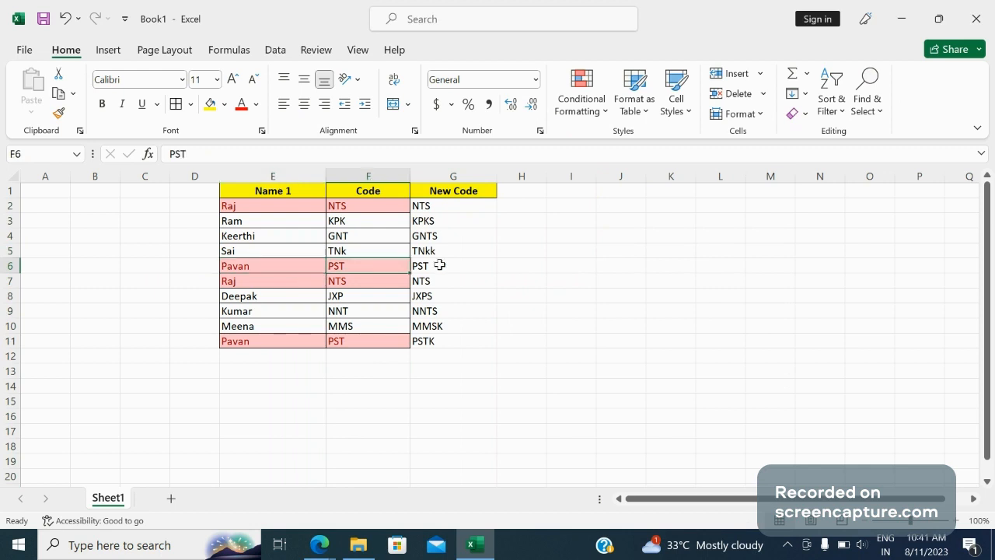
left_click(453, 265)
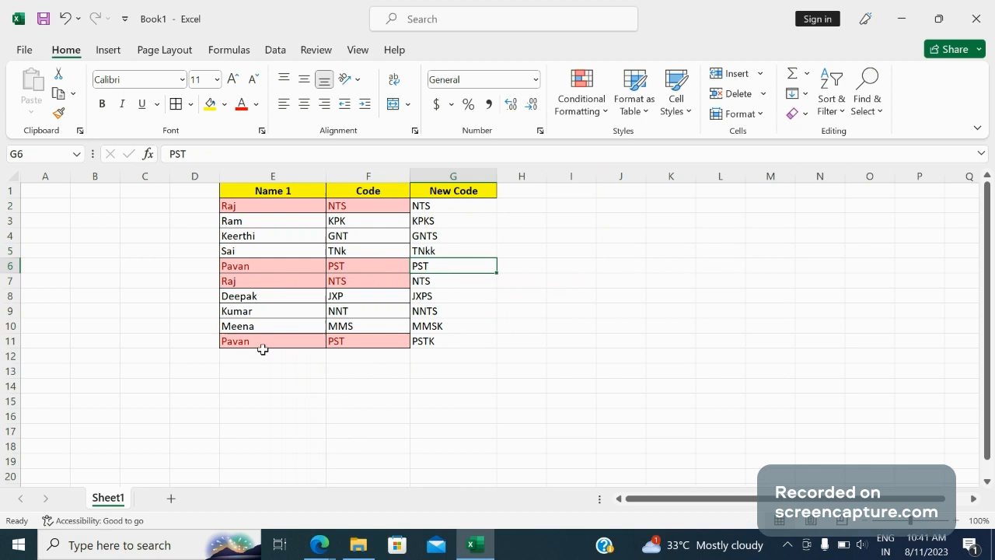
left_click(361, 341)
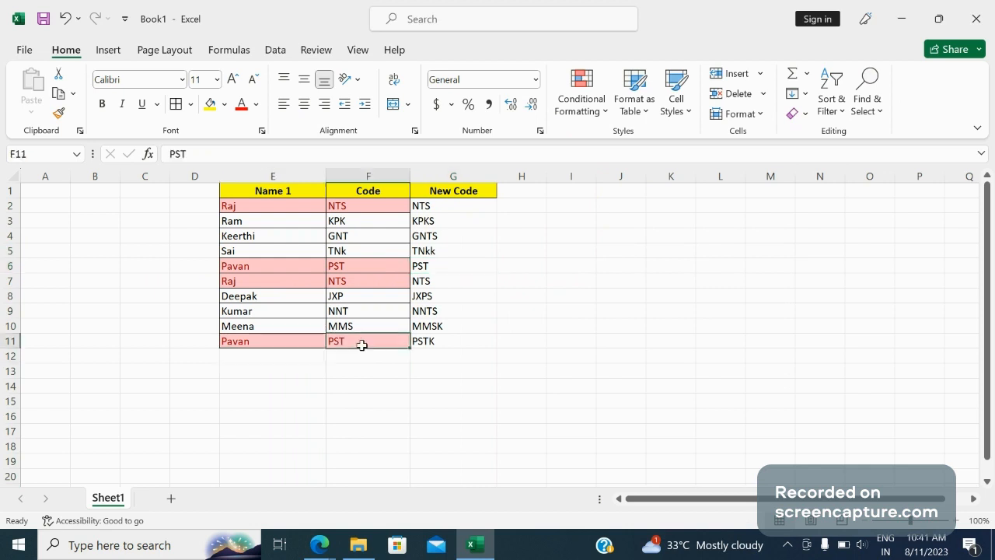
left_click(450, 341)
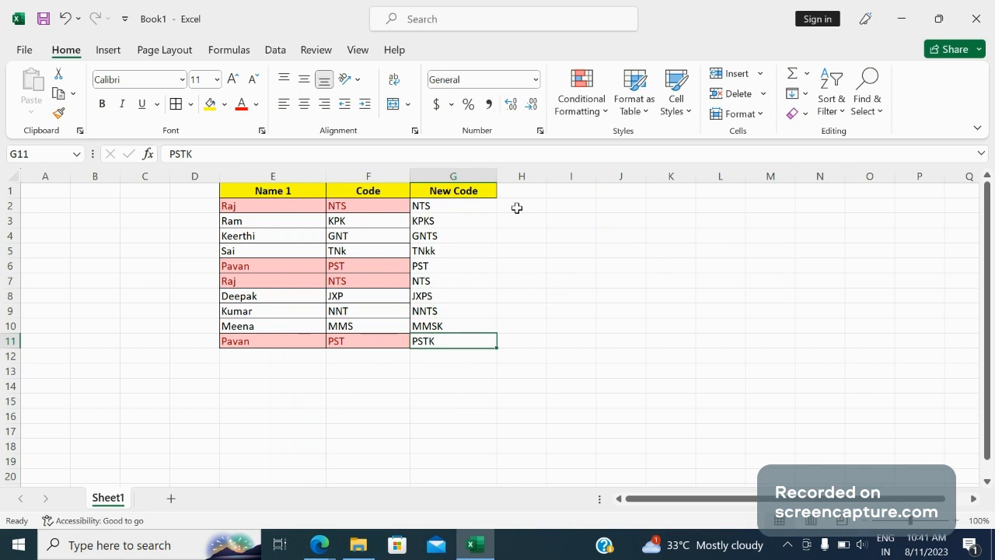
- Start a TEXTJOIN formula in H2 using a hyphen delimiter
left_click(521, 206)
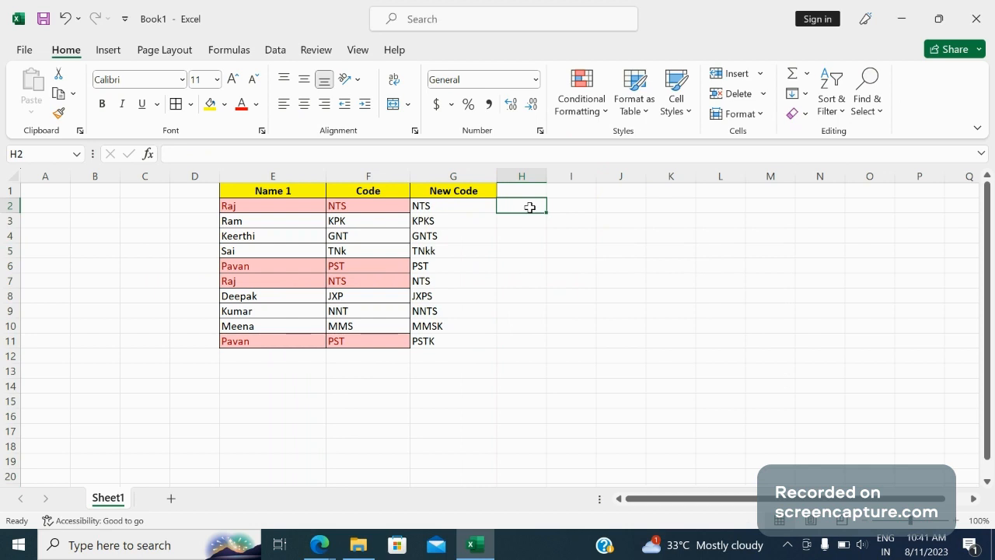
type("=")
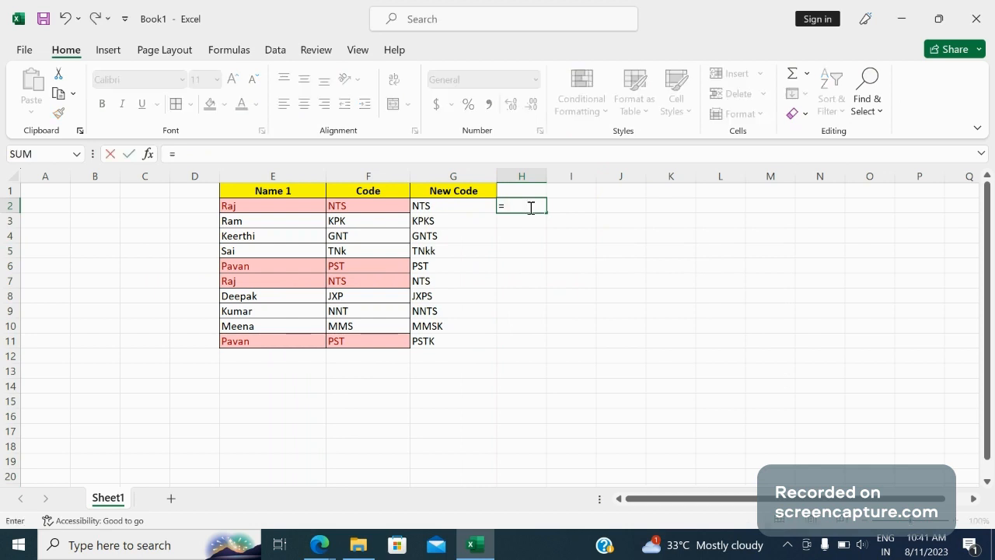
type("Tex")
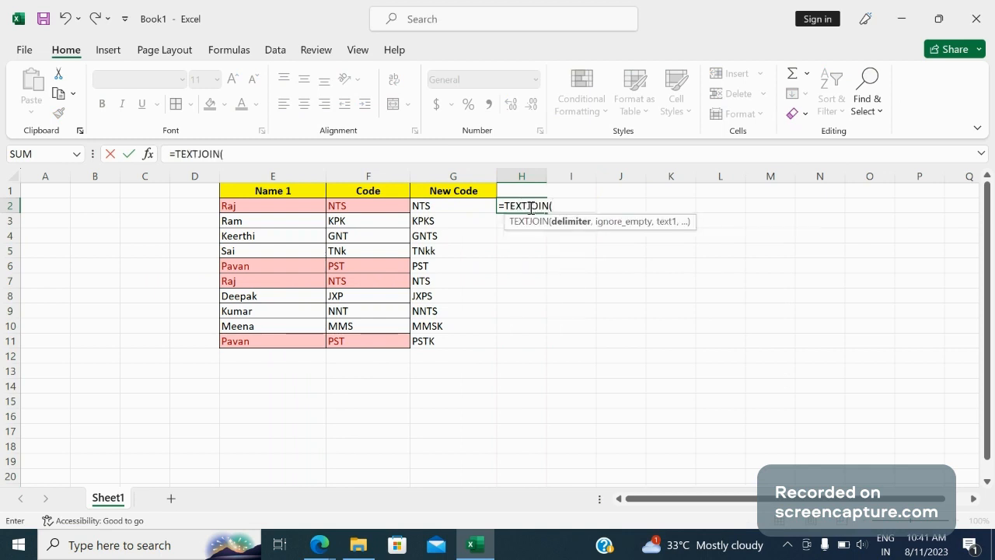
type("\"")
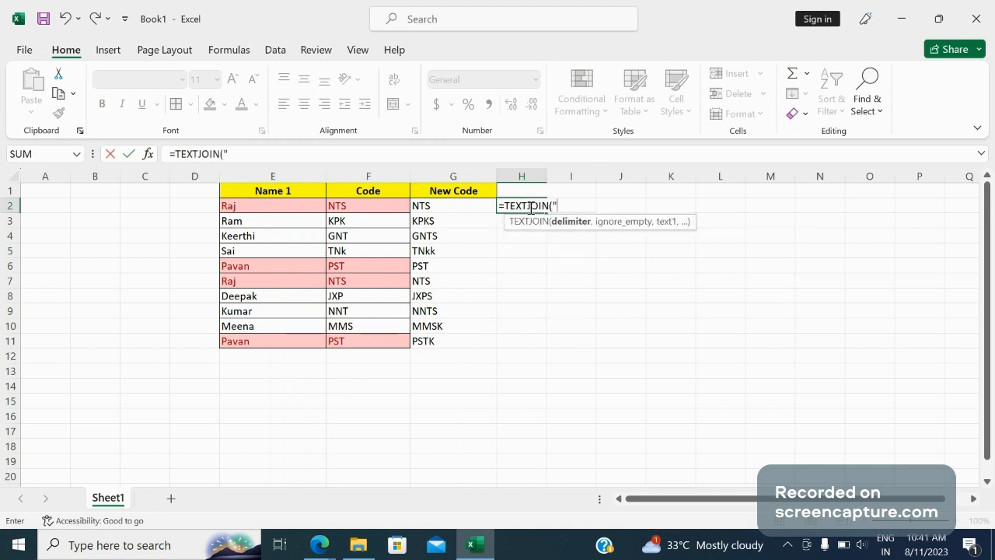
type("-\",FALSE")
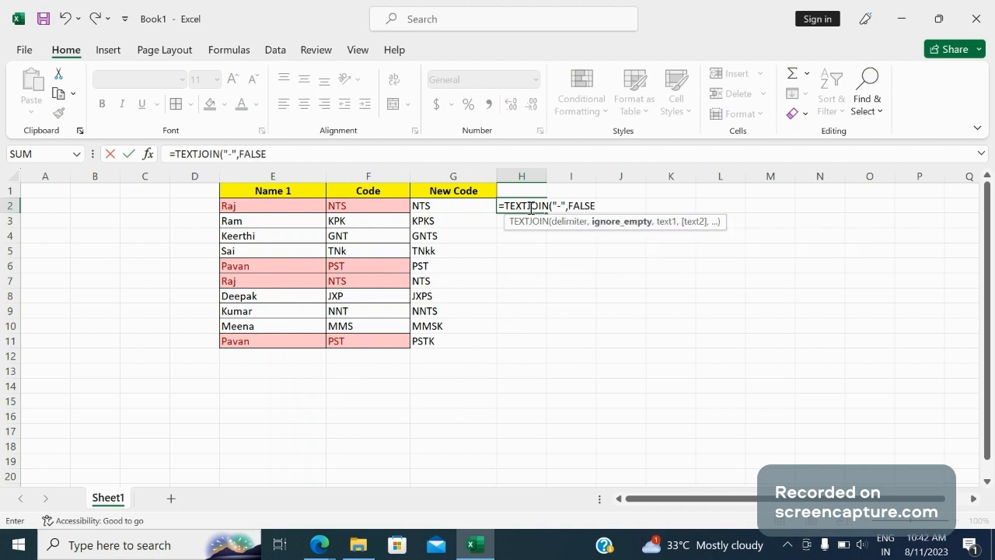
type(",")
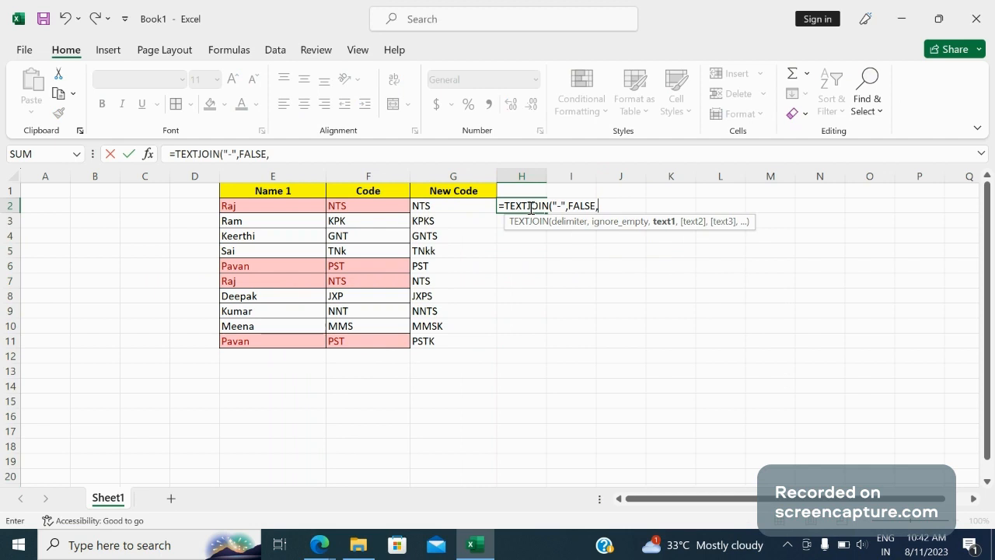
- Finish the formula as =TEXTJOIN("-",FALSE,E2:G2), giving Raj-NTS-NTS
left_click(272, 206)
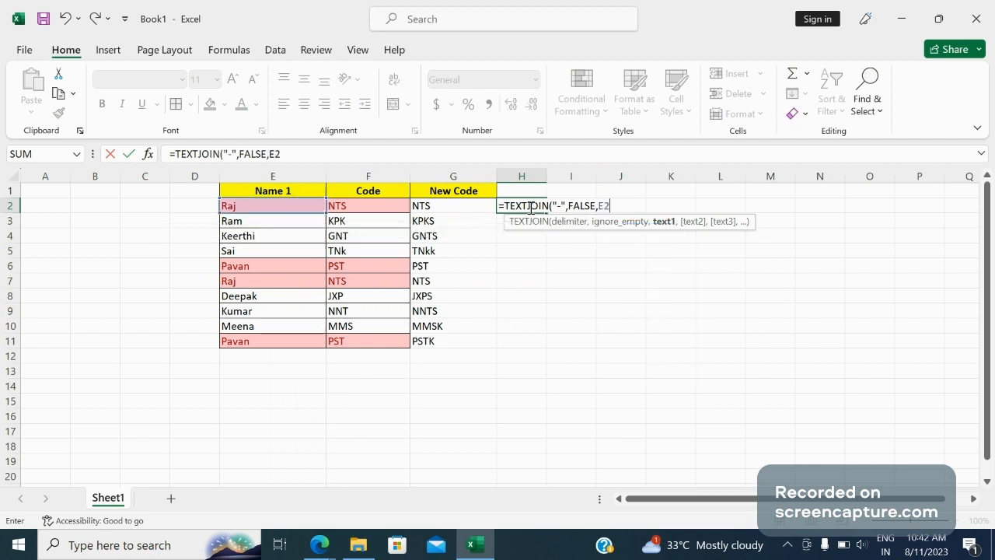
type(":")
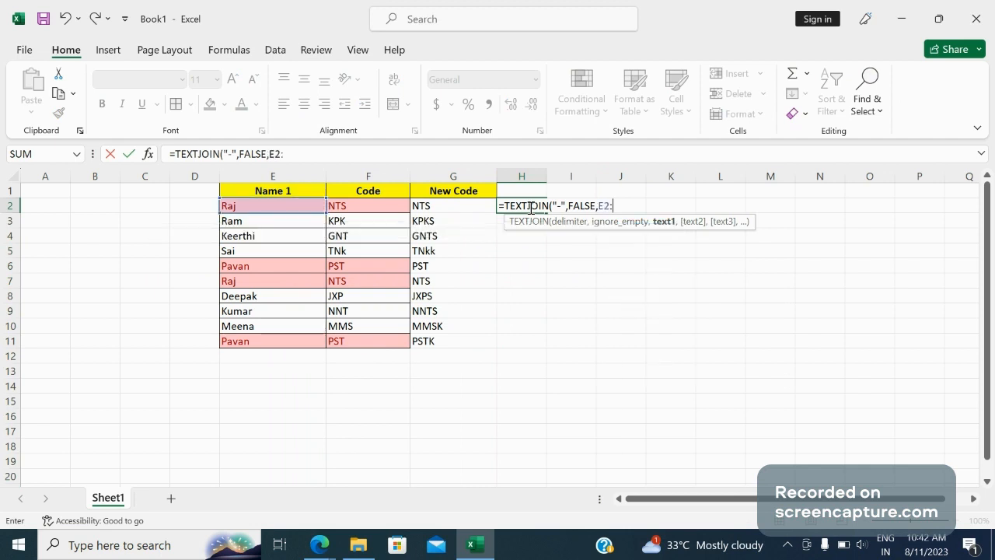
type("G")
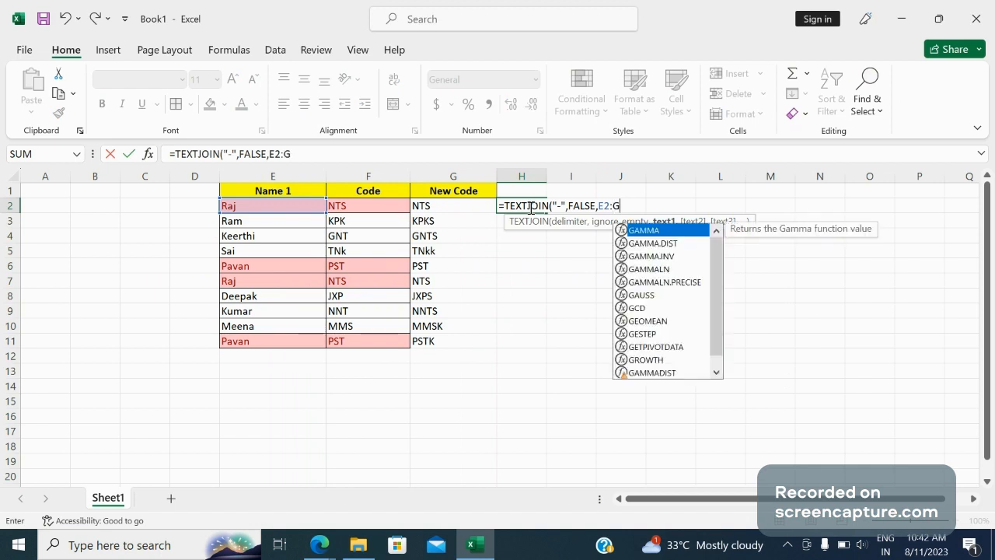
type("2)")
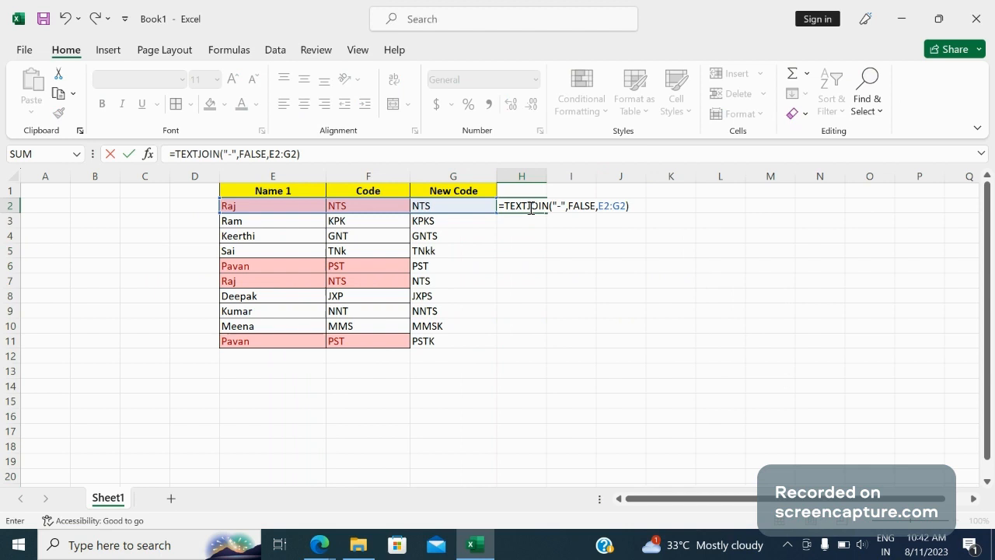
key("Enter")
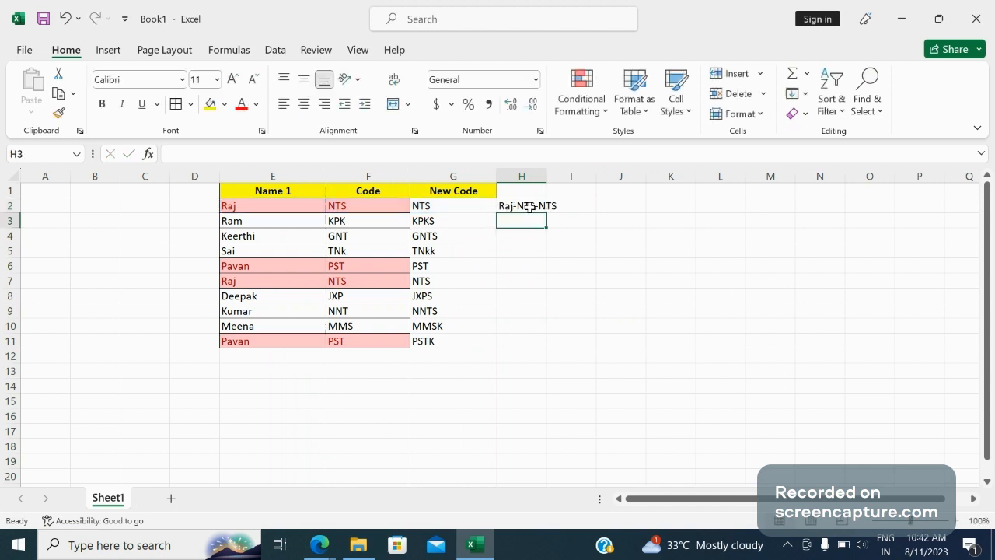
- Widen column H so the joined text Raj-NTS-NTS fits, and select H2
left_click_drag(546, 175, 578, 175)
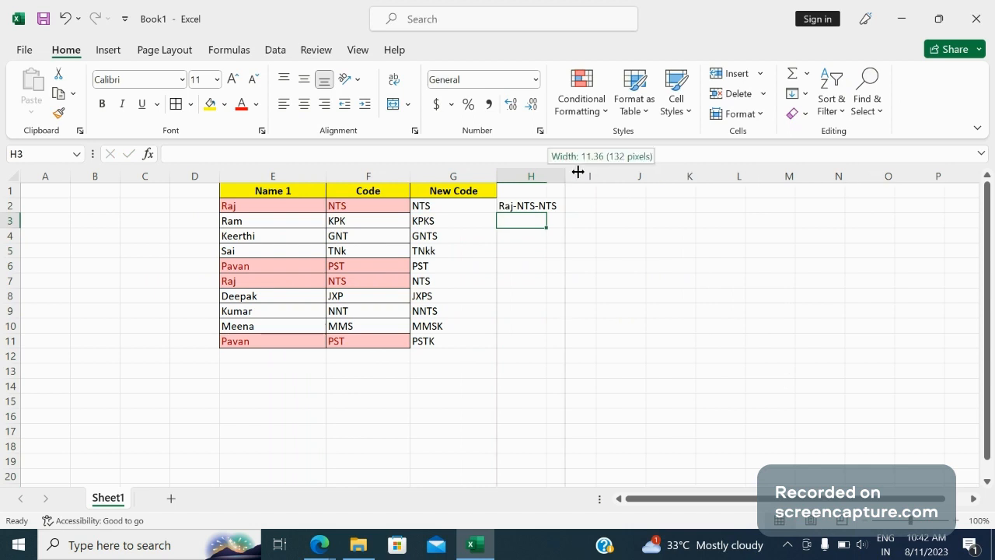
left_click(536, 206)
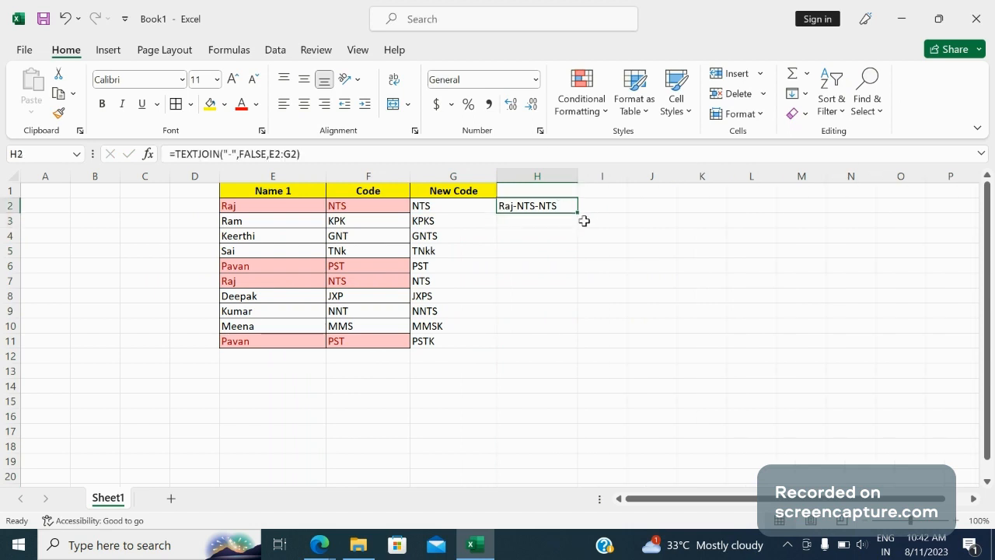
mouse_move(578, 215)
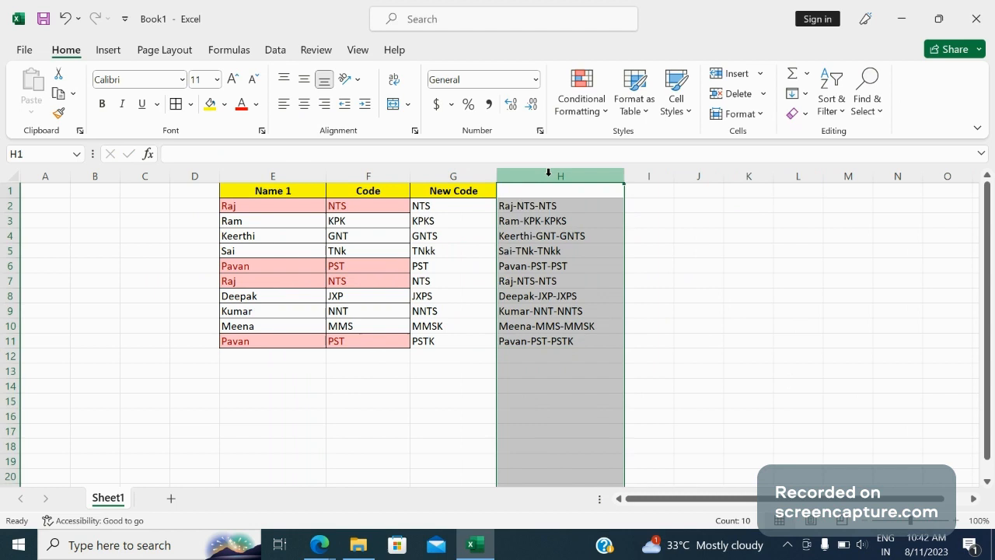
- Apply a light red Duplicate Values rule to column H's joined strings
left_click(581, 90)
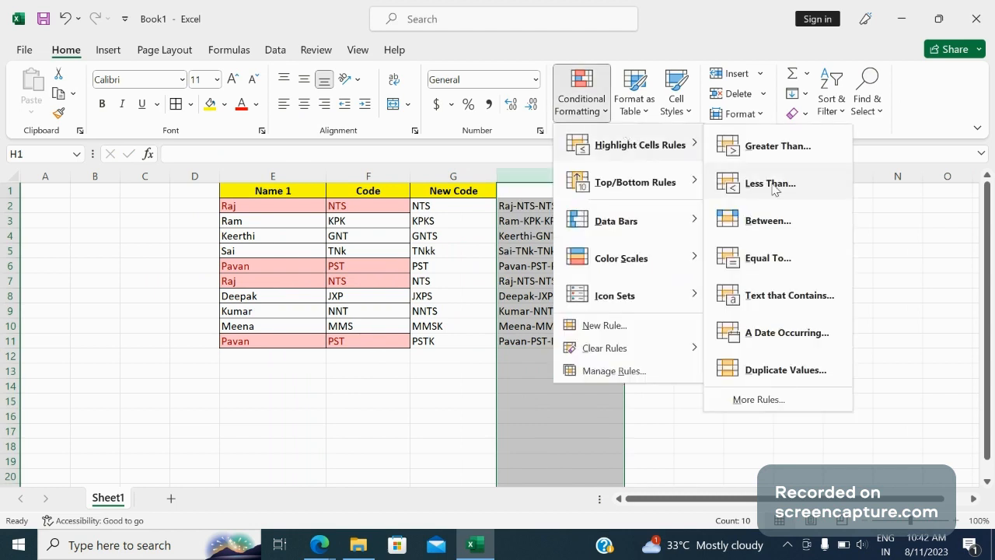
mouse_move(818, 347)
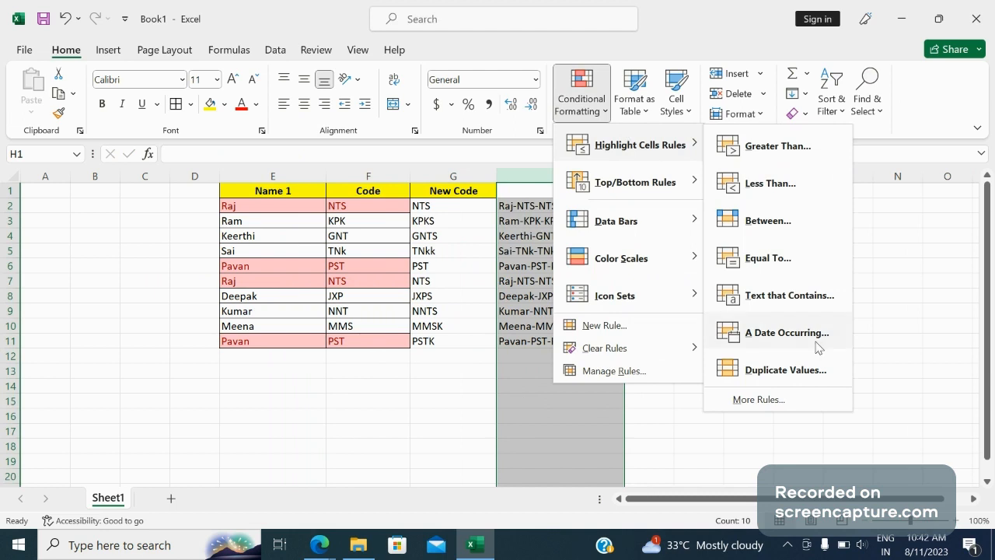
left_click(792, 370)
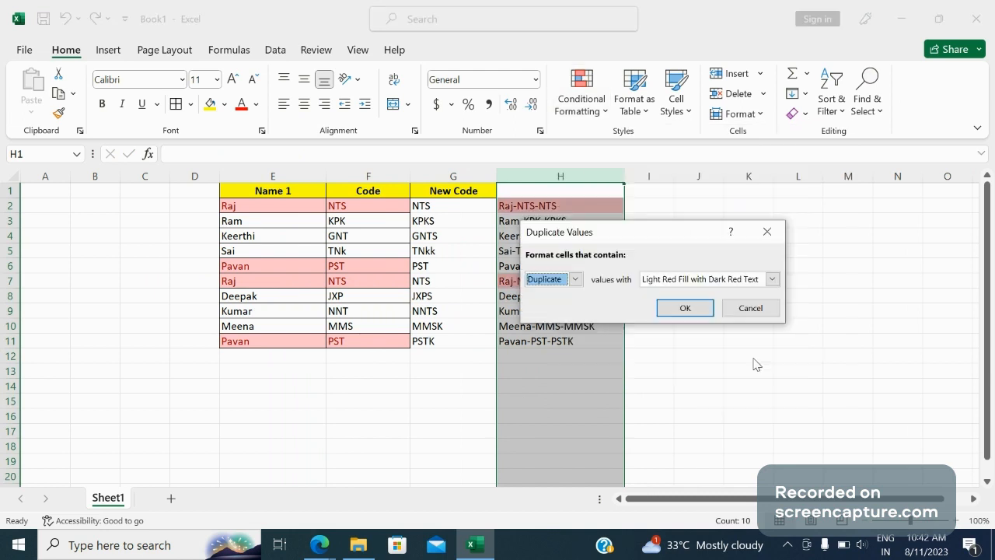
left_click(685, 308)
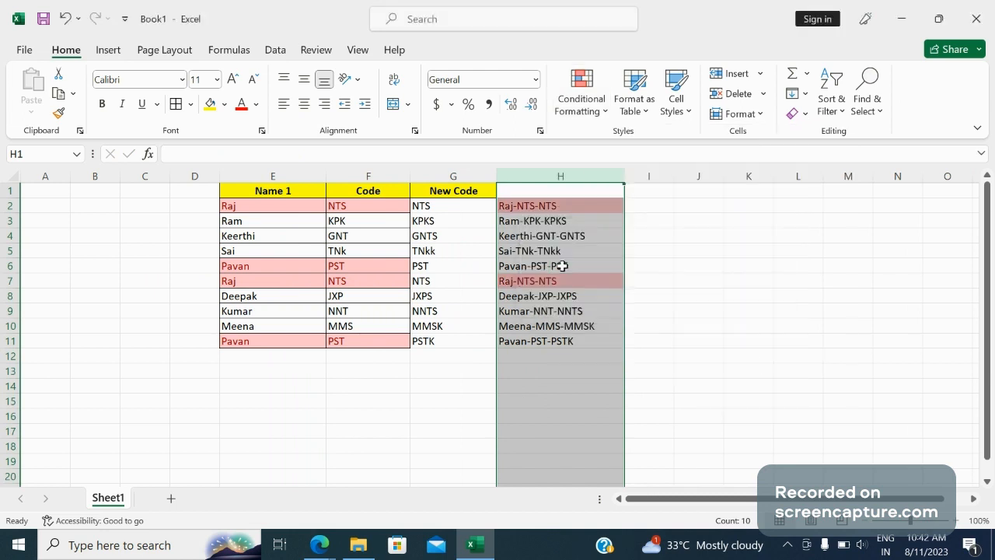
left_click(560, 205)
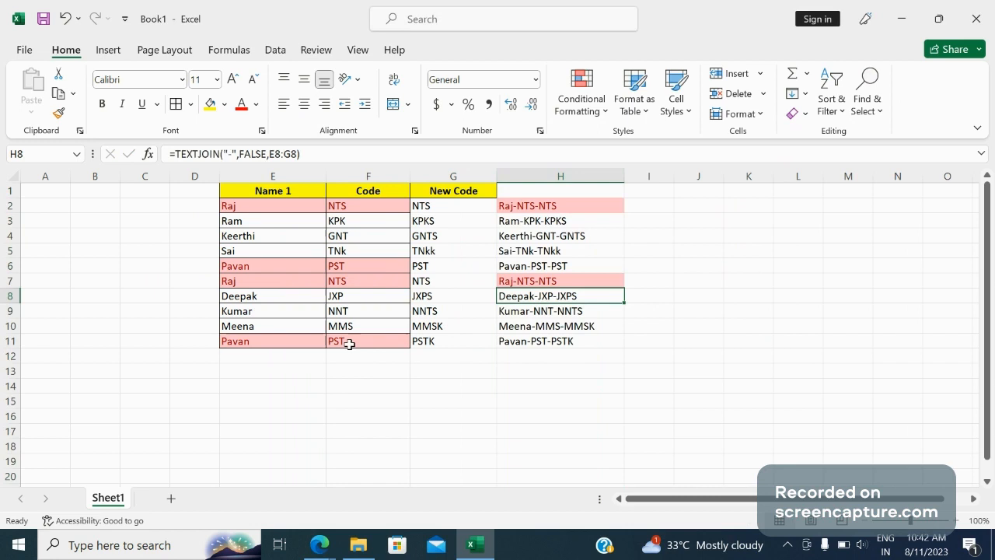
left_click(352, 341)
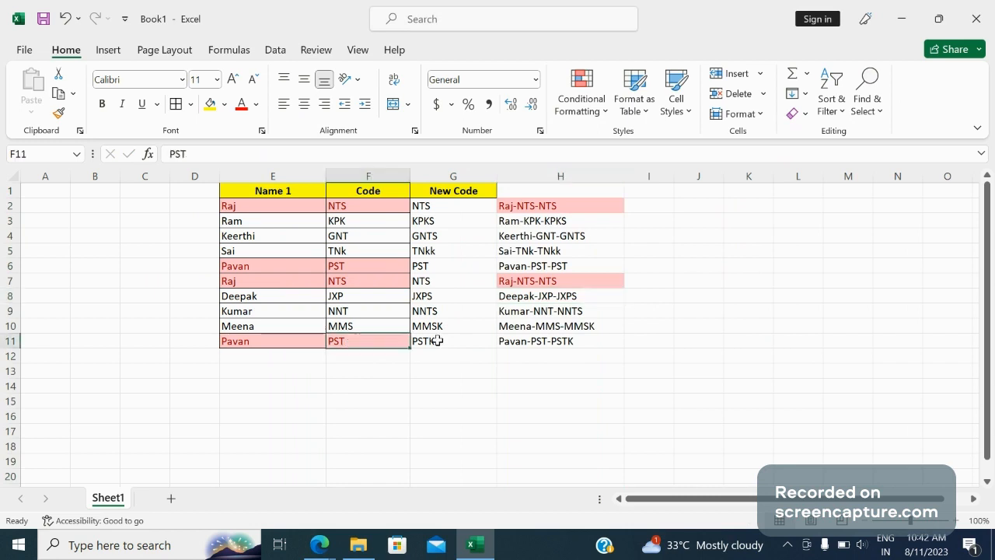
left_click(453, 340)
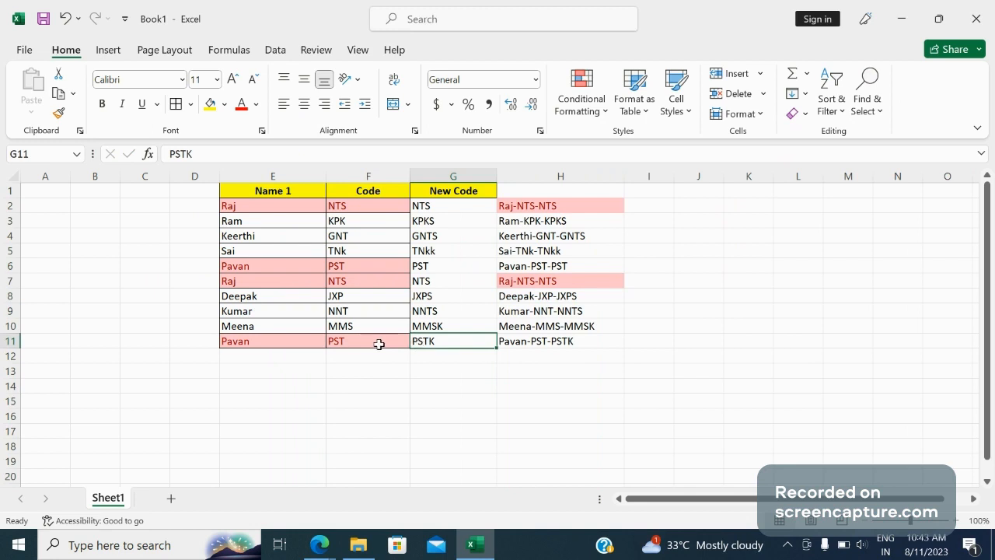
mouse_move(354, 346)
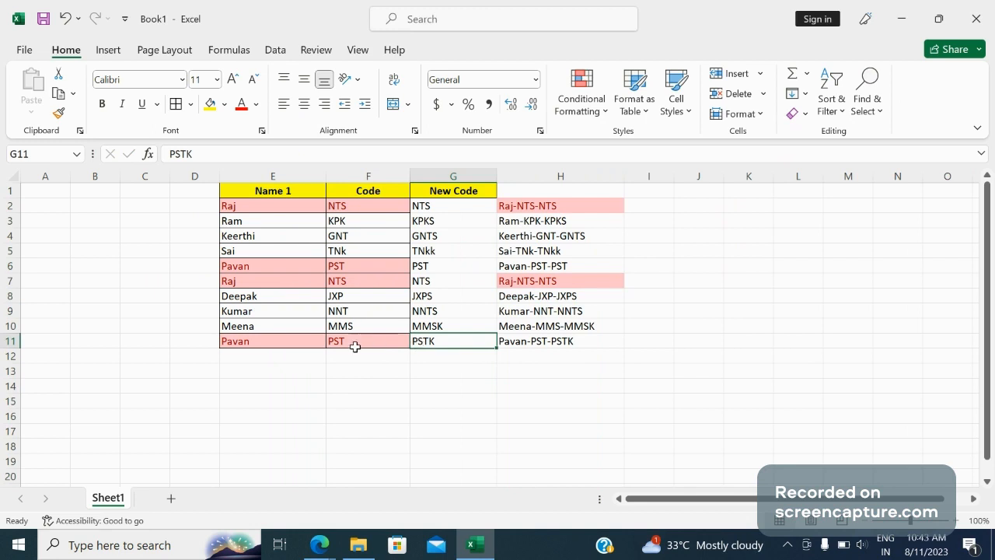
left_click(360, 342)
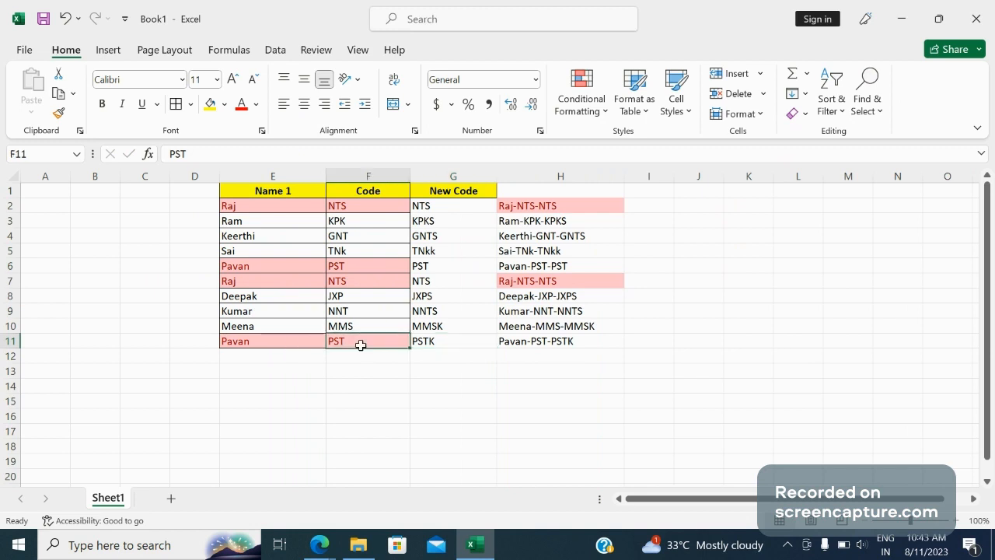
mouse_move(481, 340)
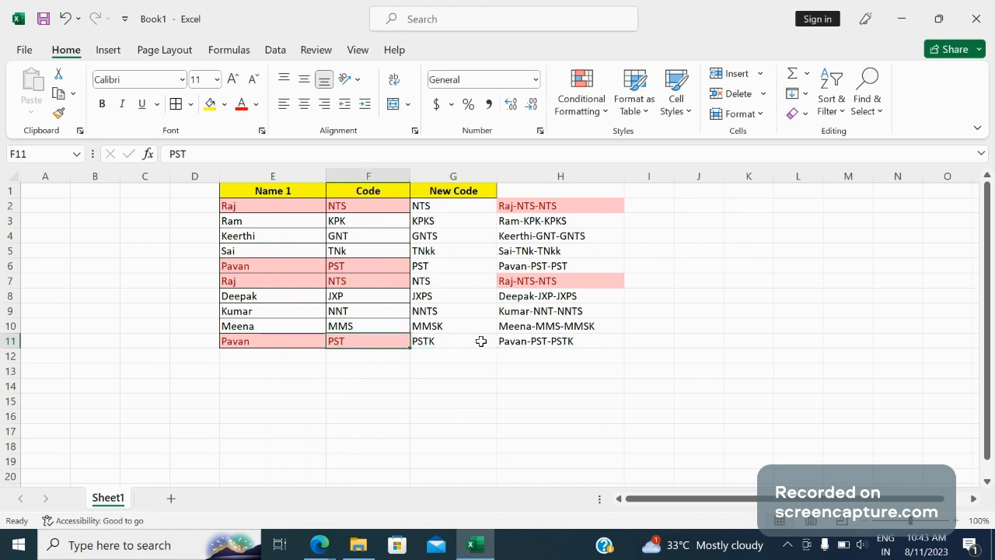
left_click(453, 341)
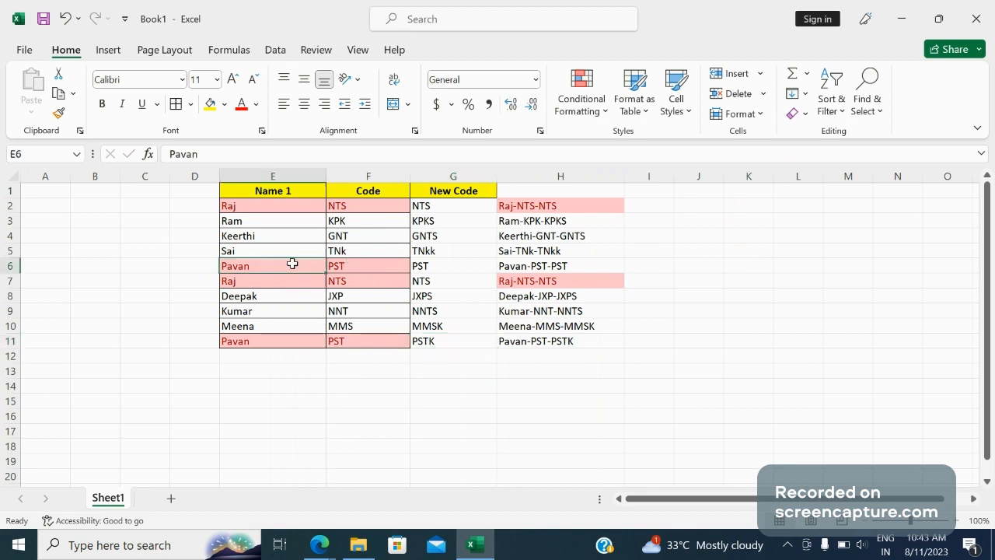
left_click(368, 266)
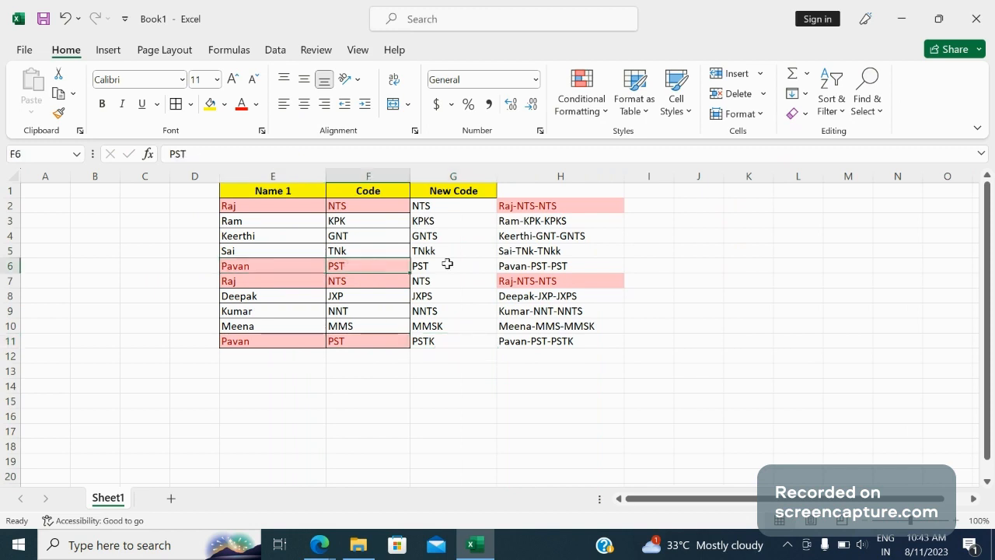
left_click(453, 265)
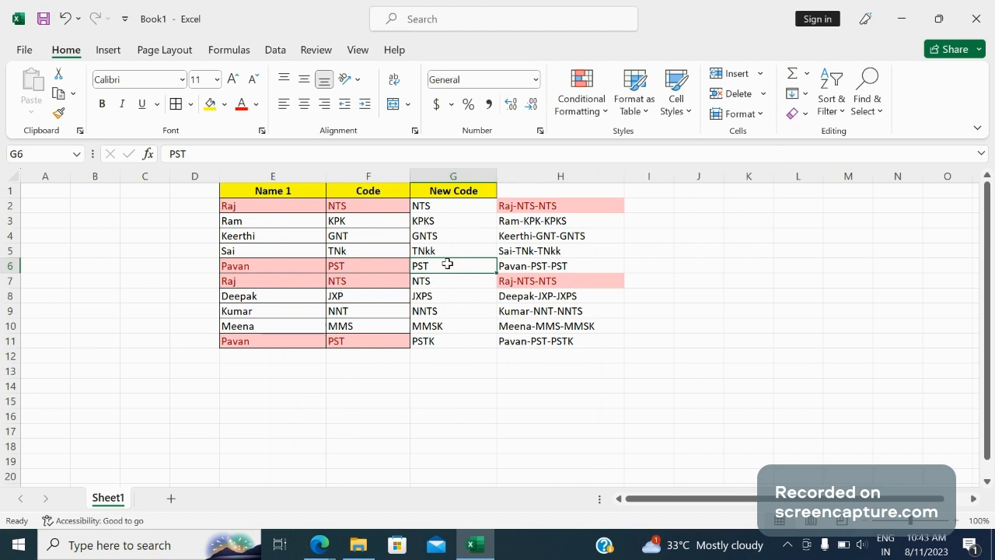
left_click_drag(368, 265, 454, 265)
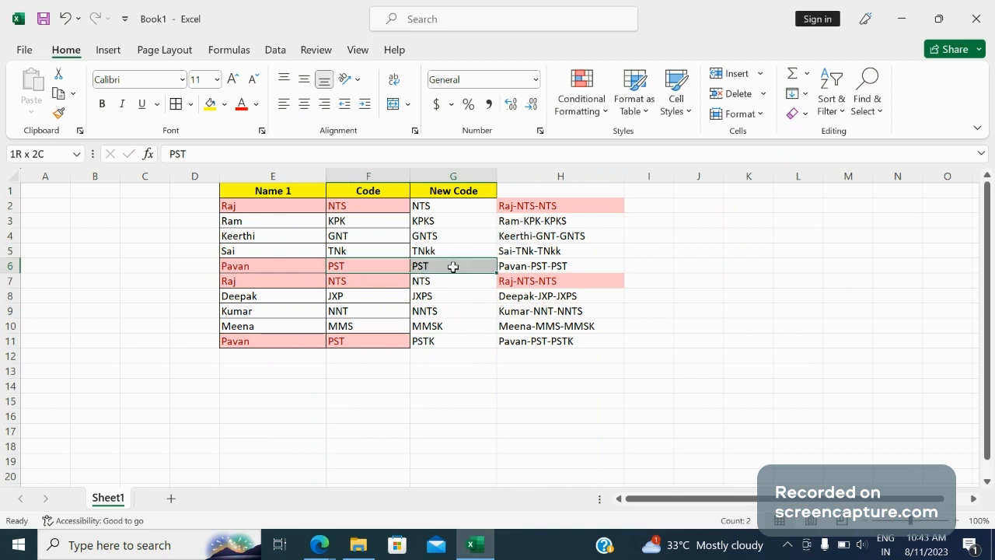